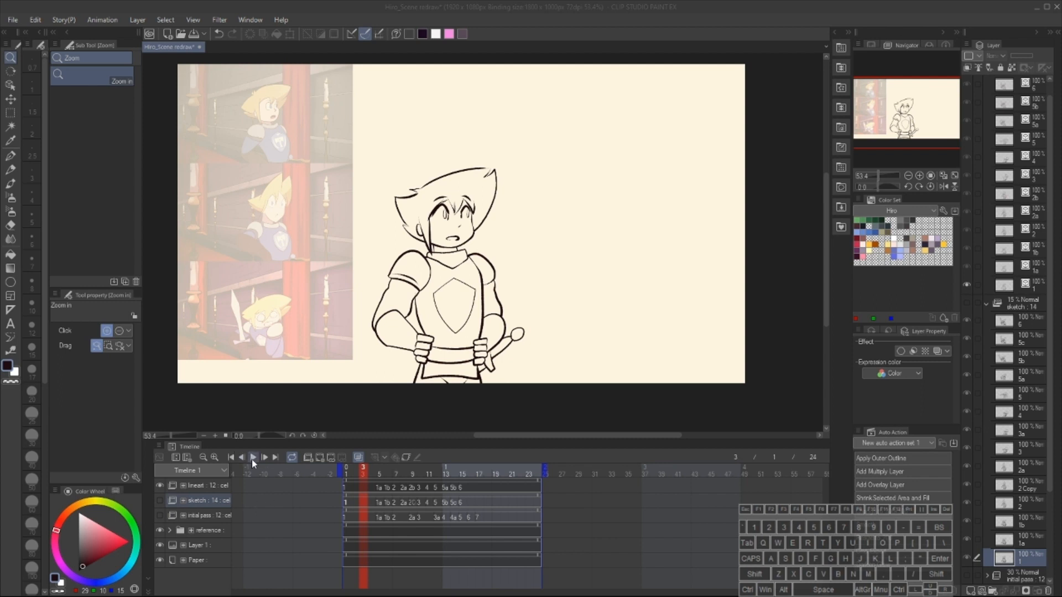
Step: Play back the knight lineart animation on the Timeline
click(252, 456)
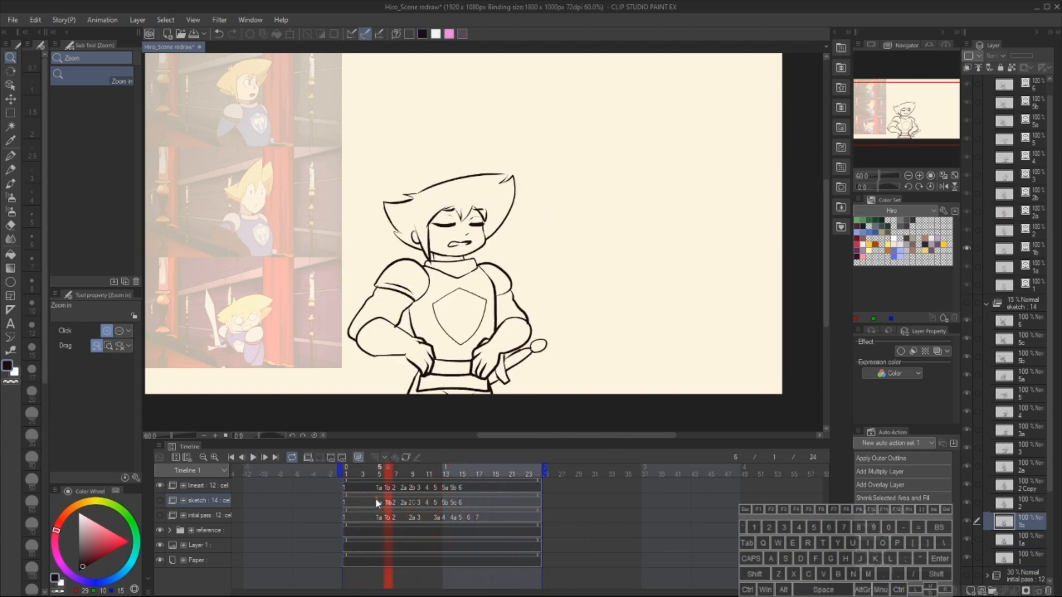
click(471, 468)
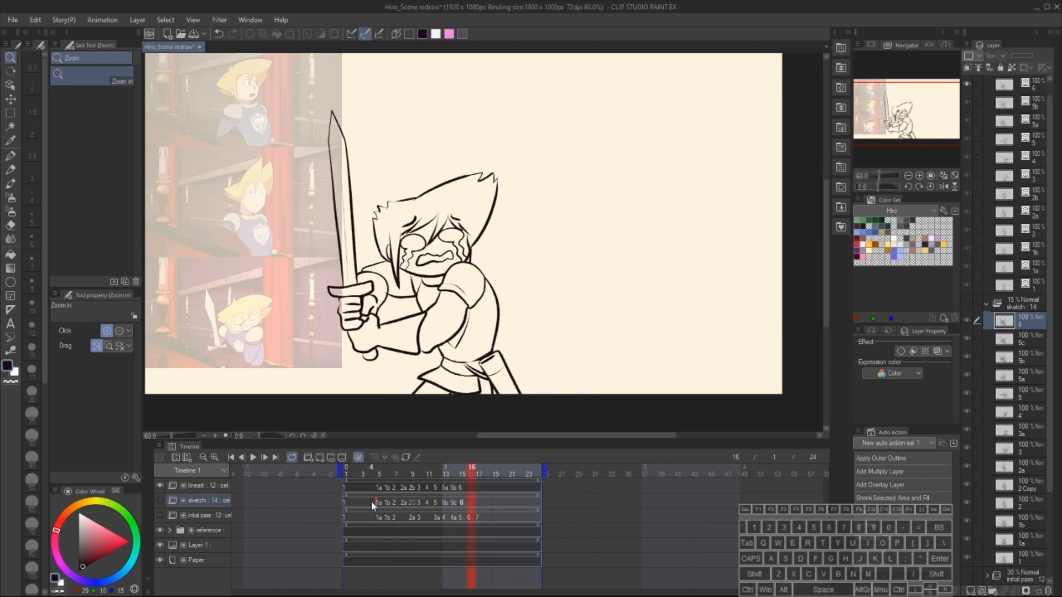
click(253, 457)
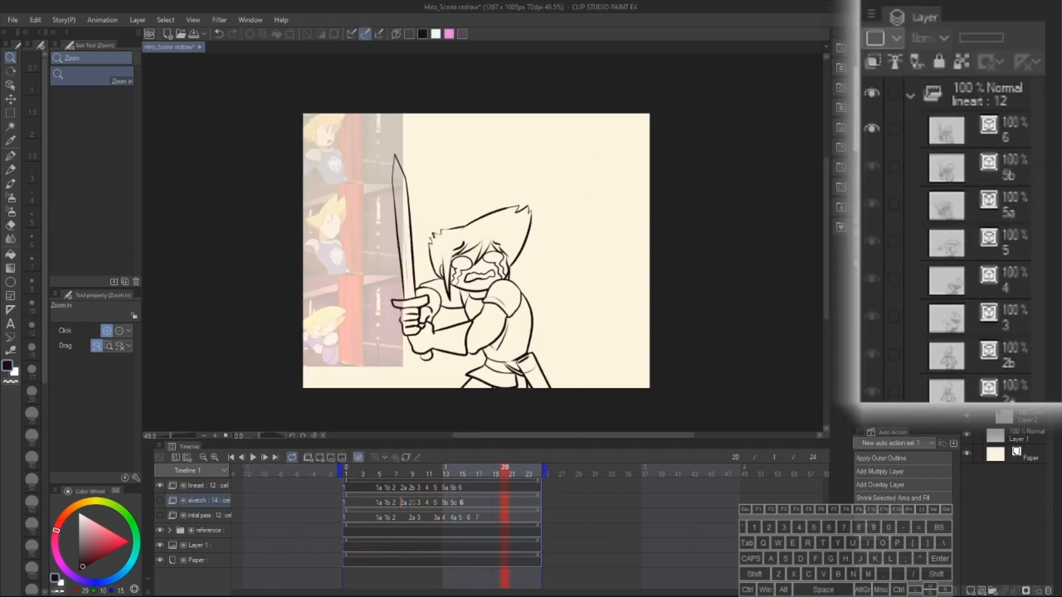
Step: Select the sketch folder and add a new 'colors' animation folder beneath the lineart
click(968, 93)
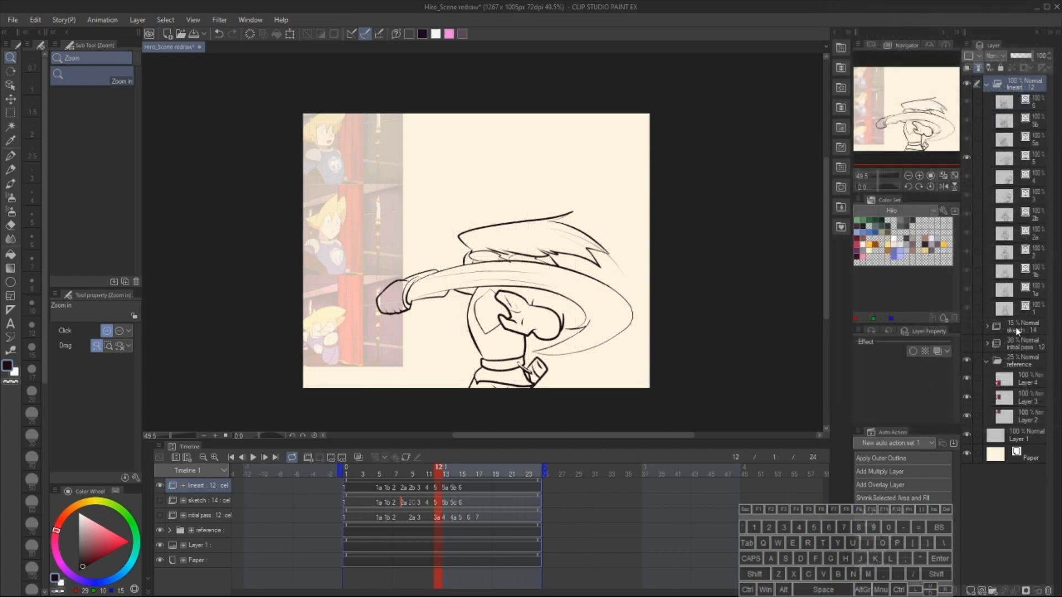
click(1017, 325)
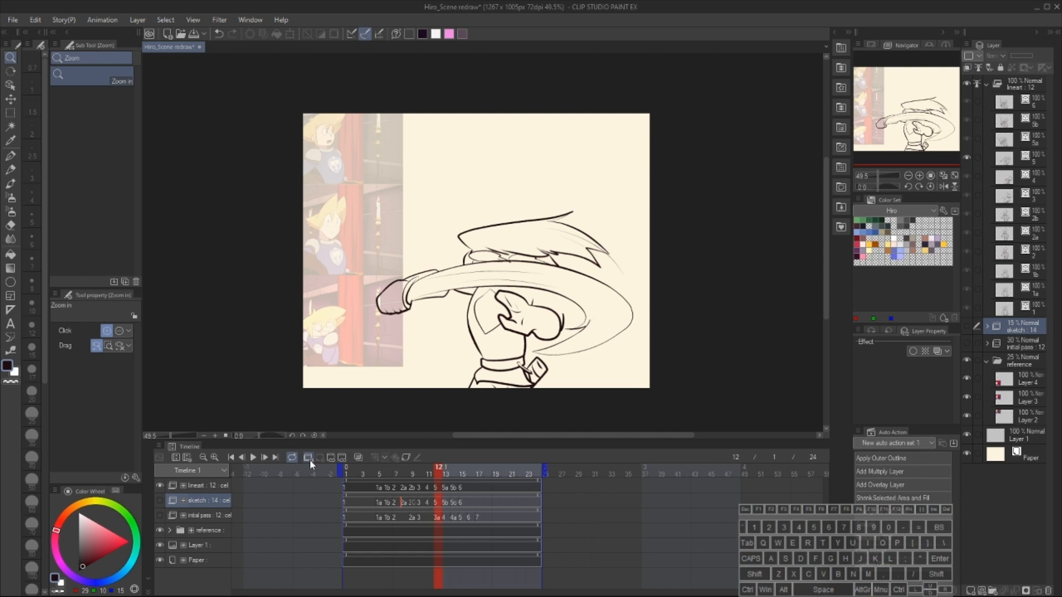
click(307, 457)
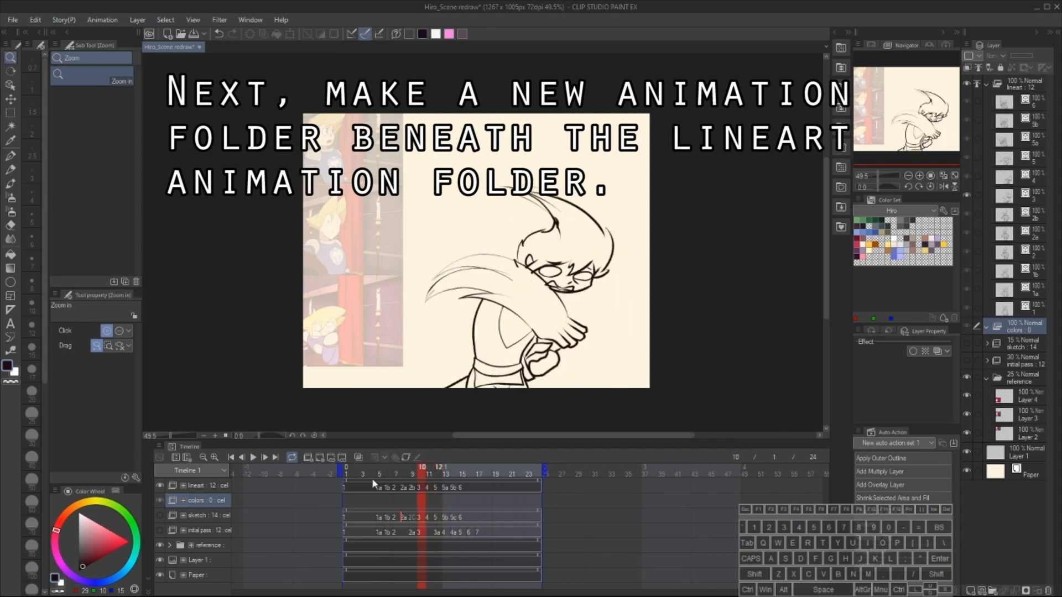
Step: Add colour cels in the colors folder at each lineart keyframe, starting at frame 1
click(231, 457)
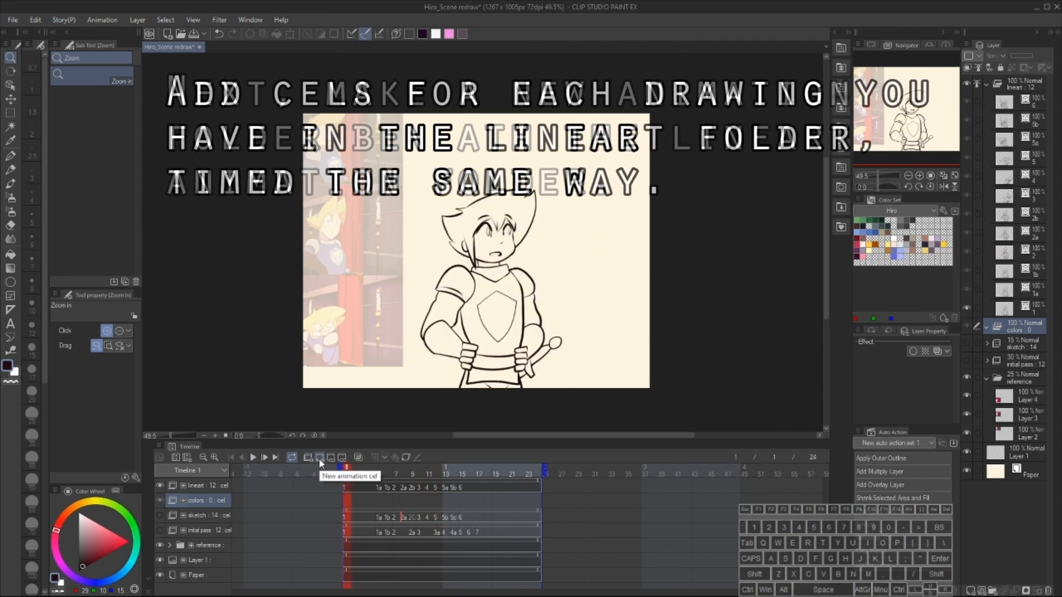
click(330, 457)
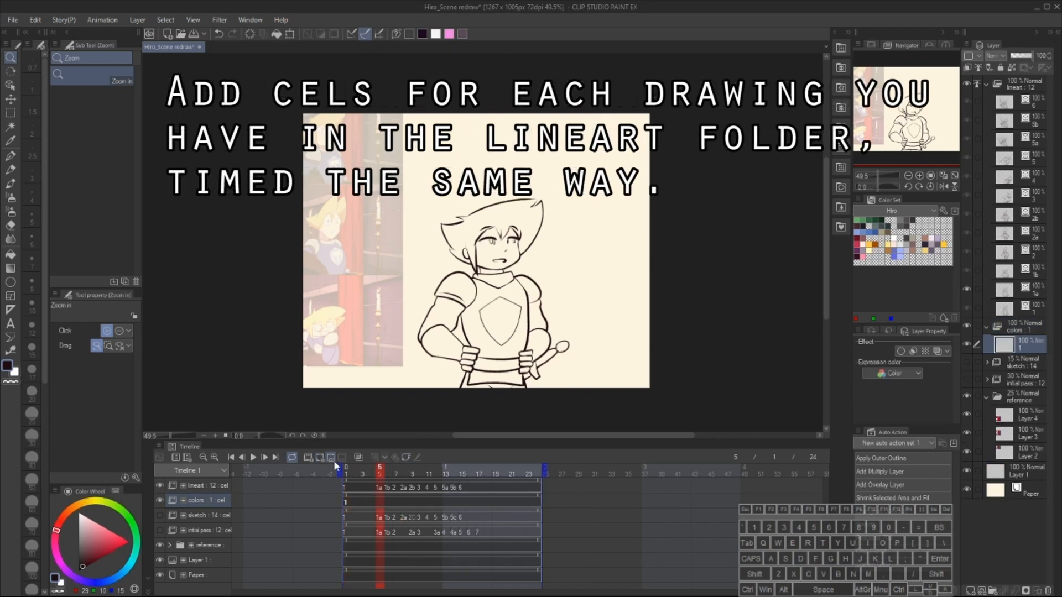
click(318, 457)
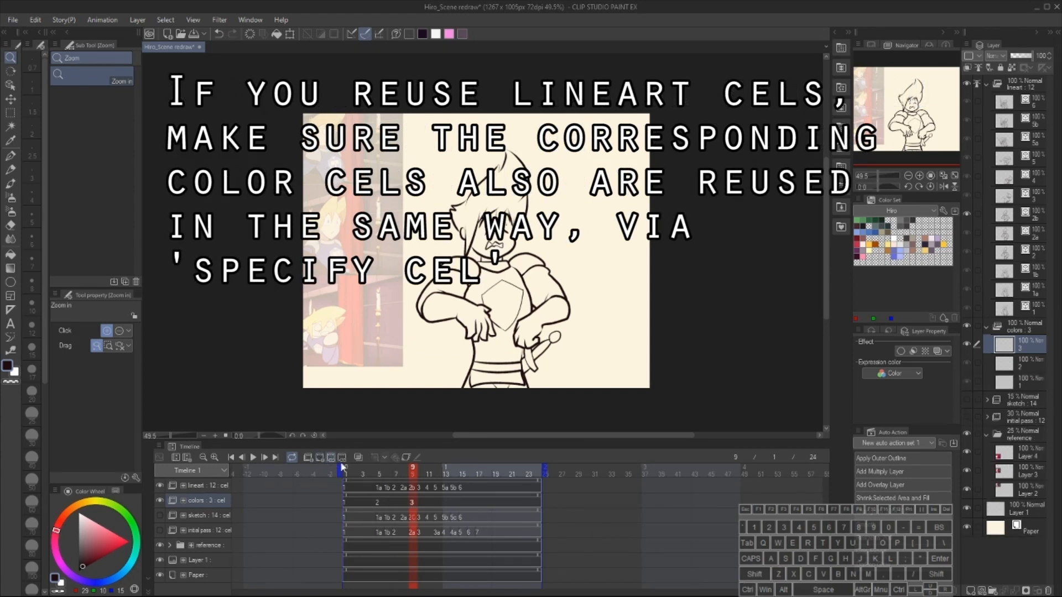
click(322, 457)
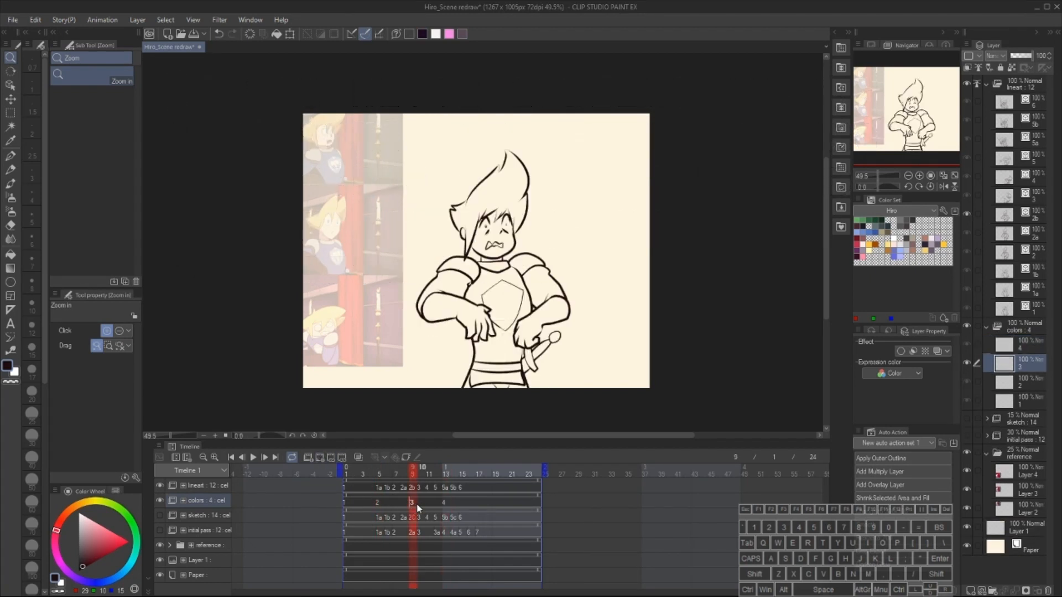
click(445, 467)
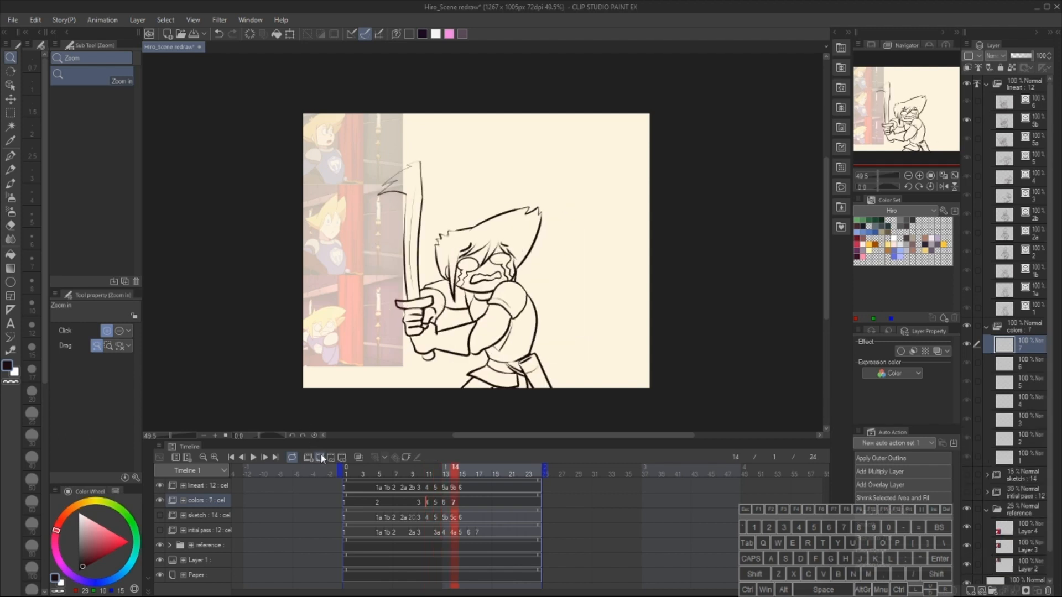
click(387, 467)
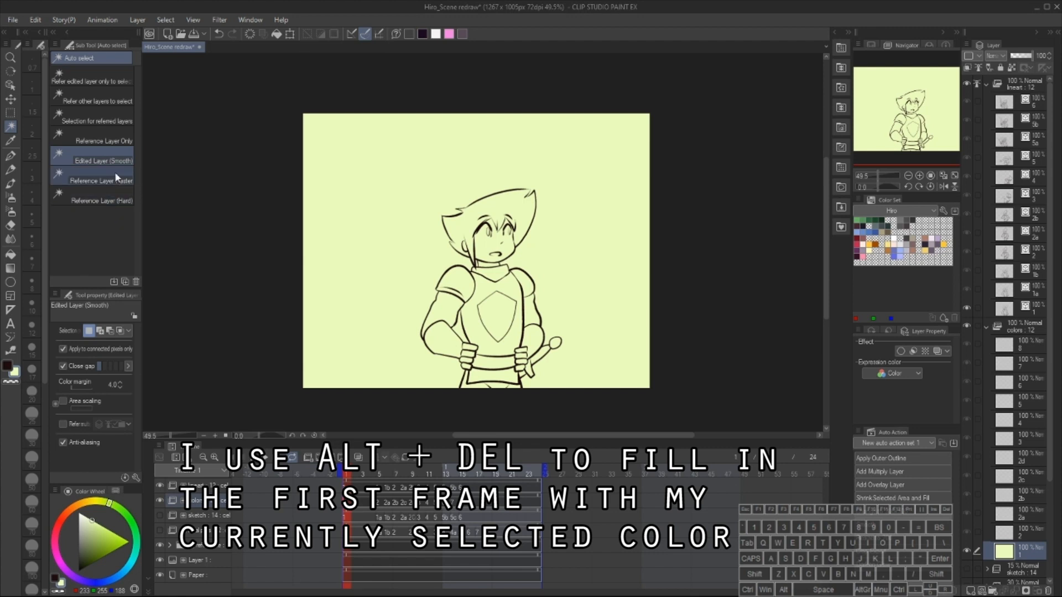
Step: Choose the Auto select tool's Reference Layer Only sub tool
click(102, 141)
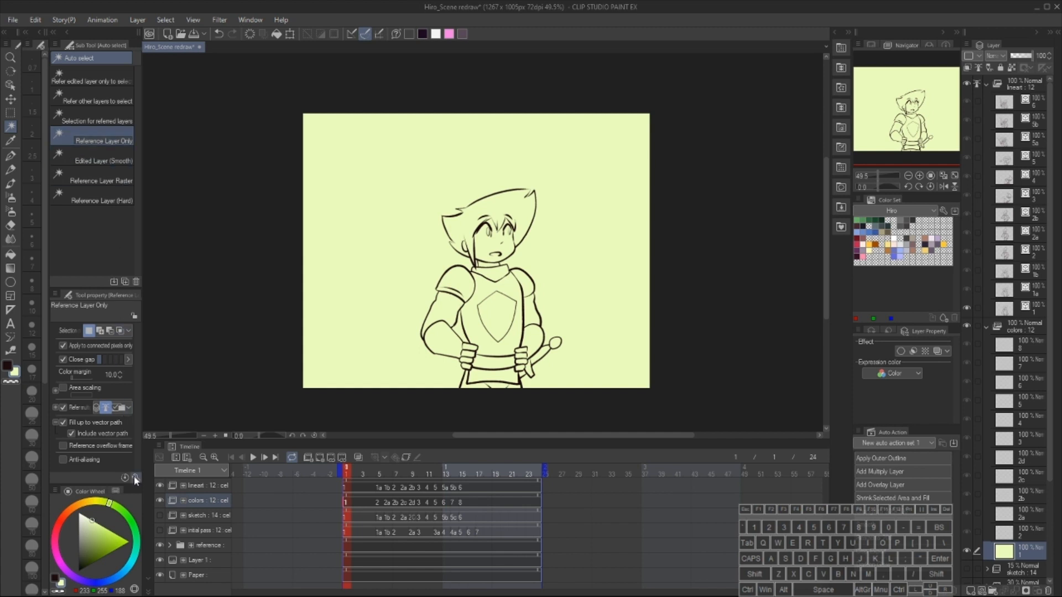
Step: In Sub Tool Detail, set the Fill and Reference options, leaving Area scaling unchecked
click(133, 478)
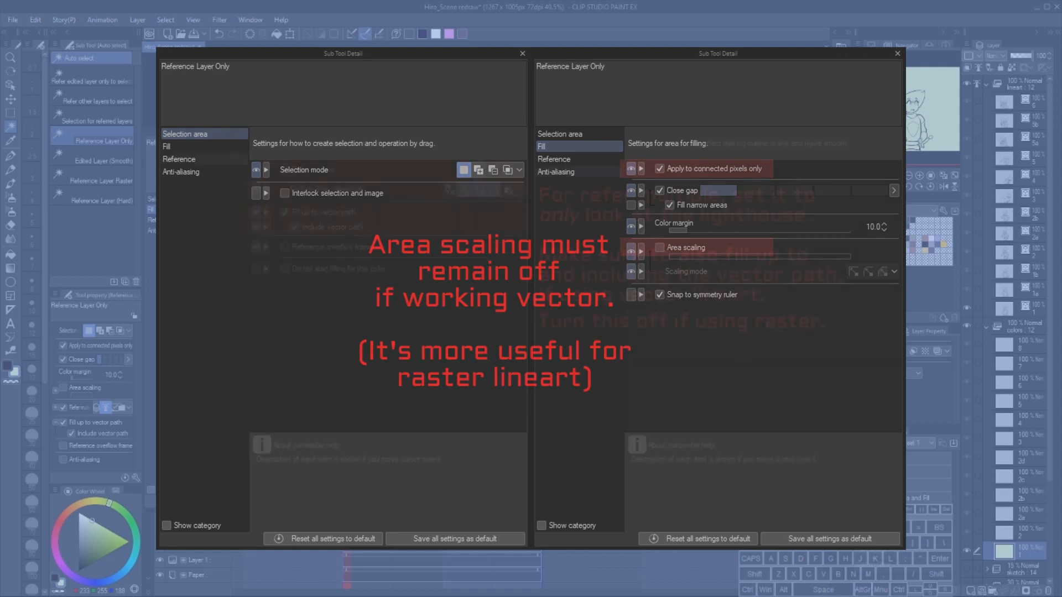
click(178, 158)
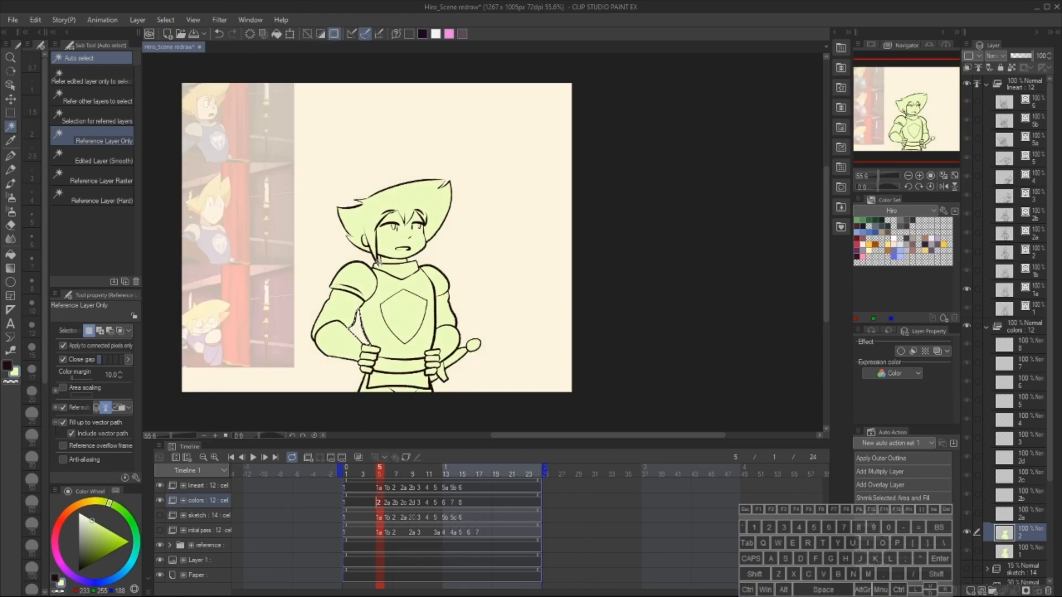
Step: Move to further colour cels and fill each knight silhouette pale green
click(371, 468)
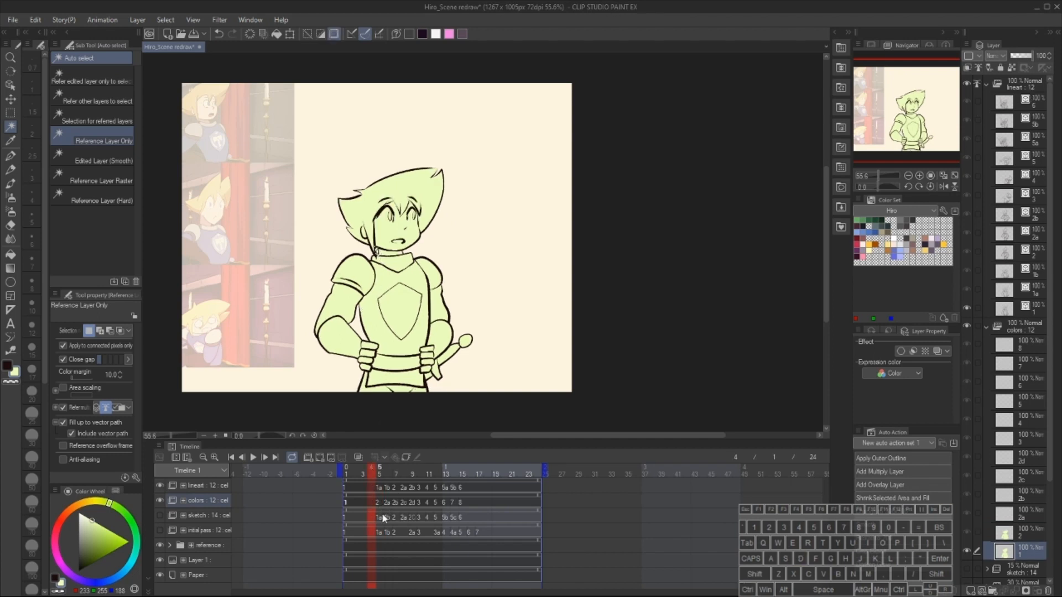
click(387, 467)
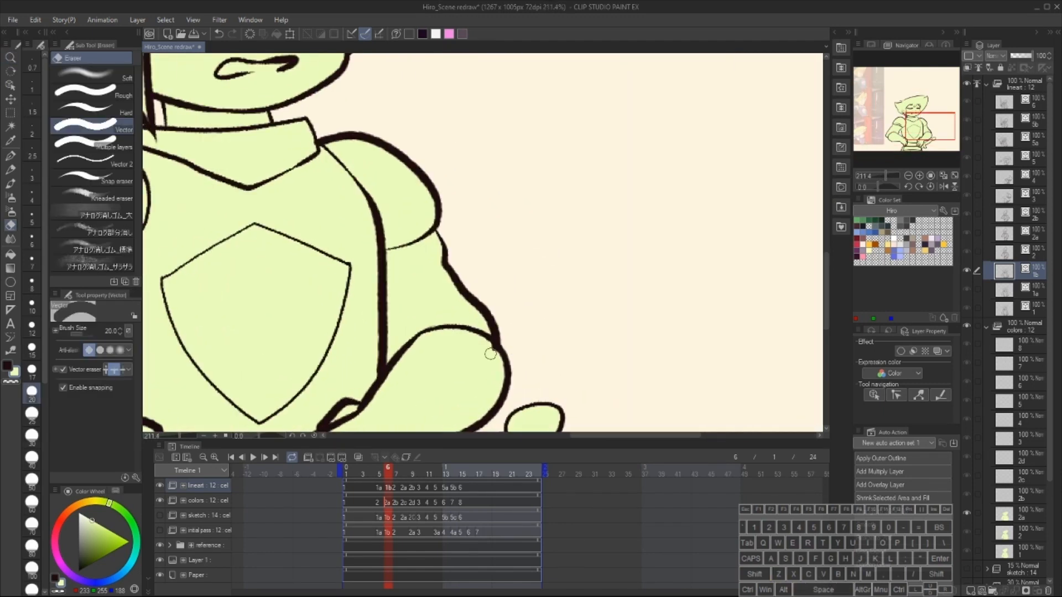
Step: Trim a stray shoulder line, refine a vector line, and fill frame 7's arm pale green
click(11, 70)
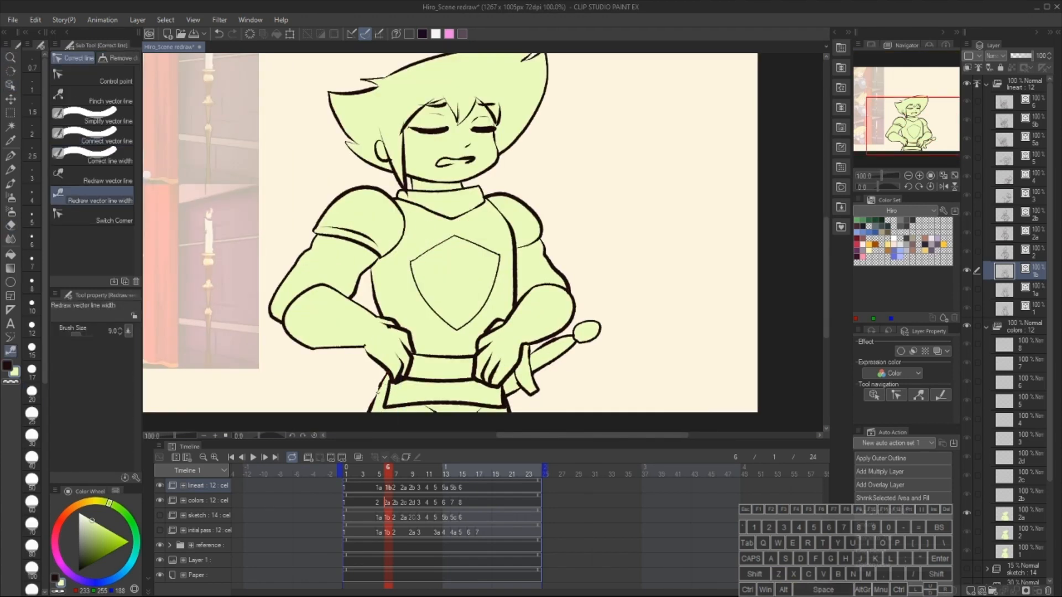
click(395, 468)
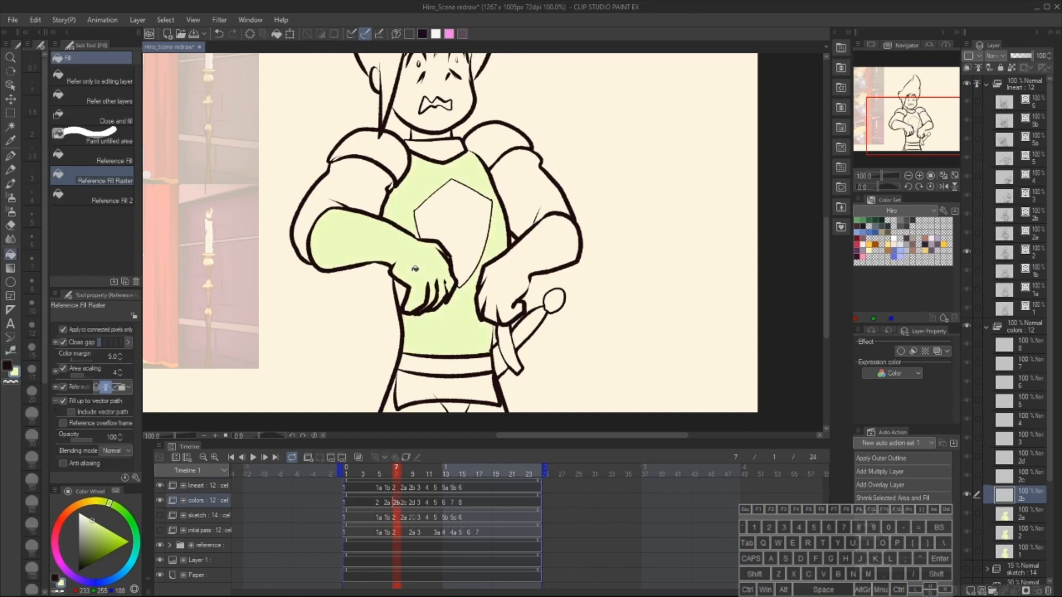
click(528, 243)
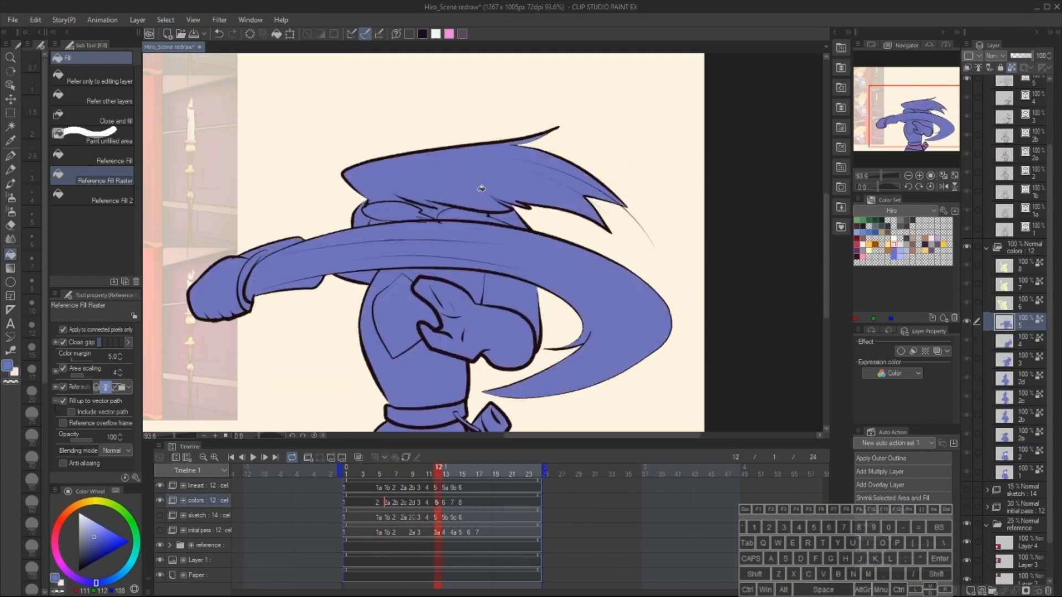
Step: Flat-fill the knight, his hair, smears and remaining gaps blue on several colour cels
click(470, 467)
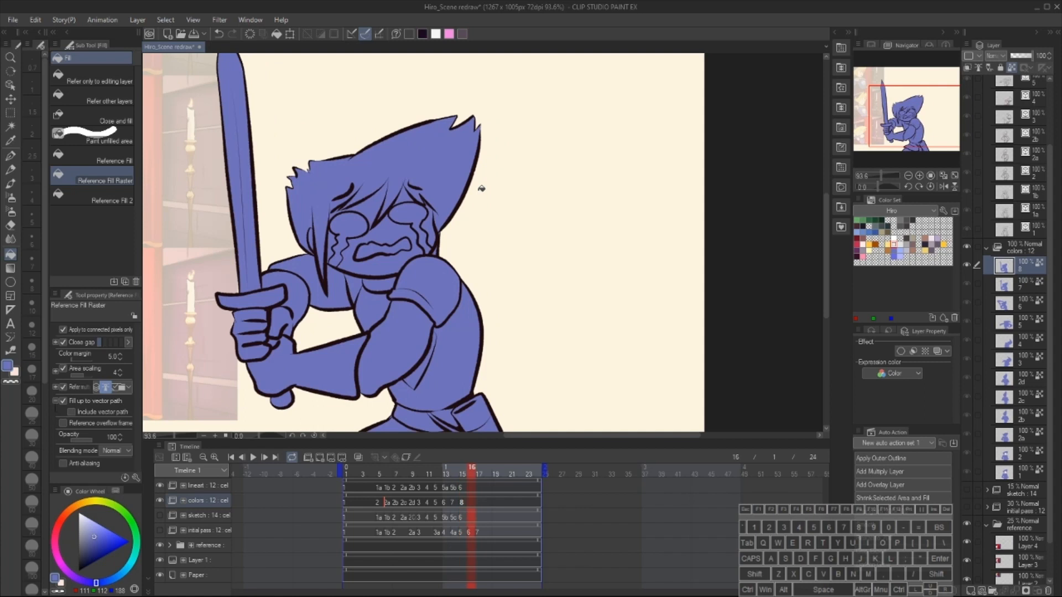
click(371, 467)
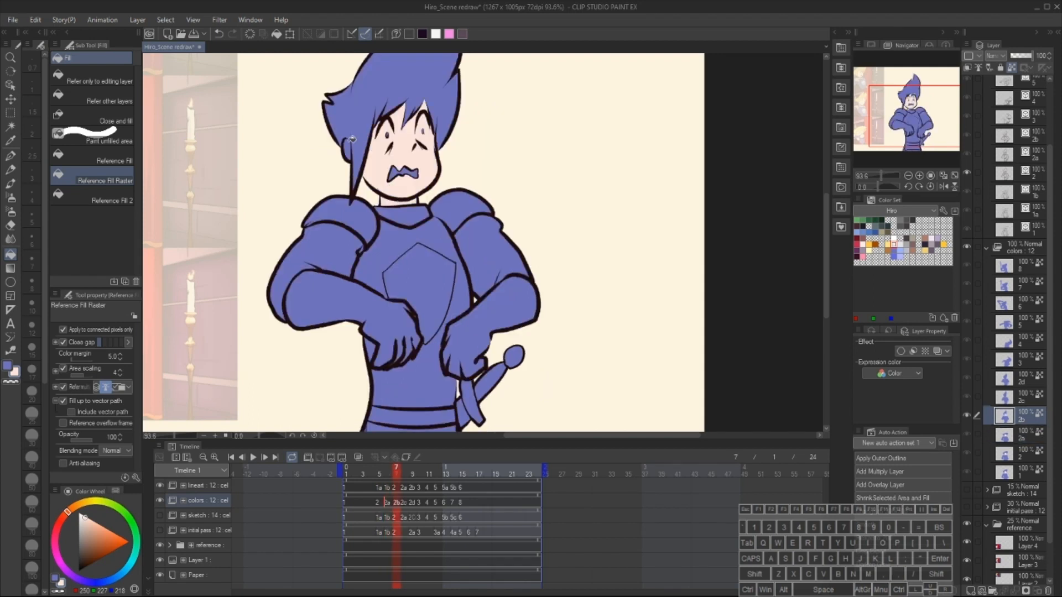
click(421, 467)
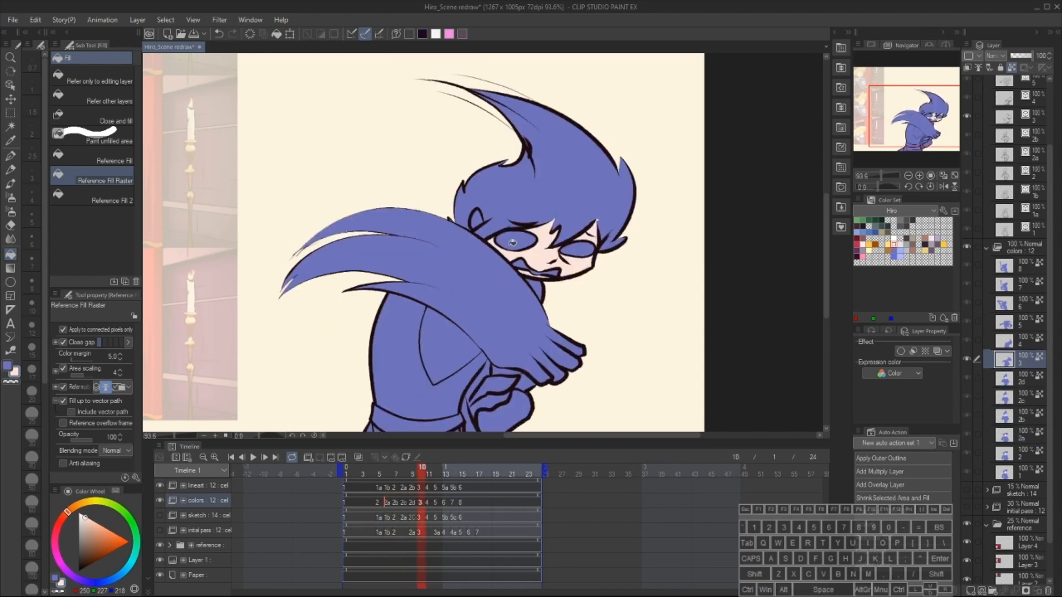
click(438, 467)
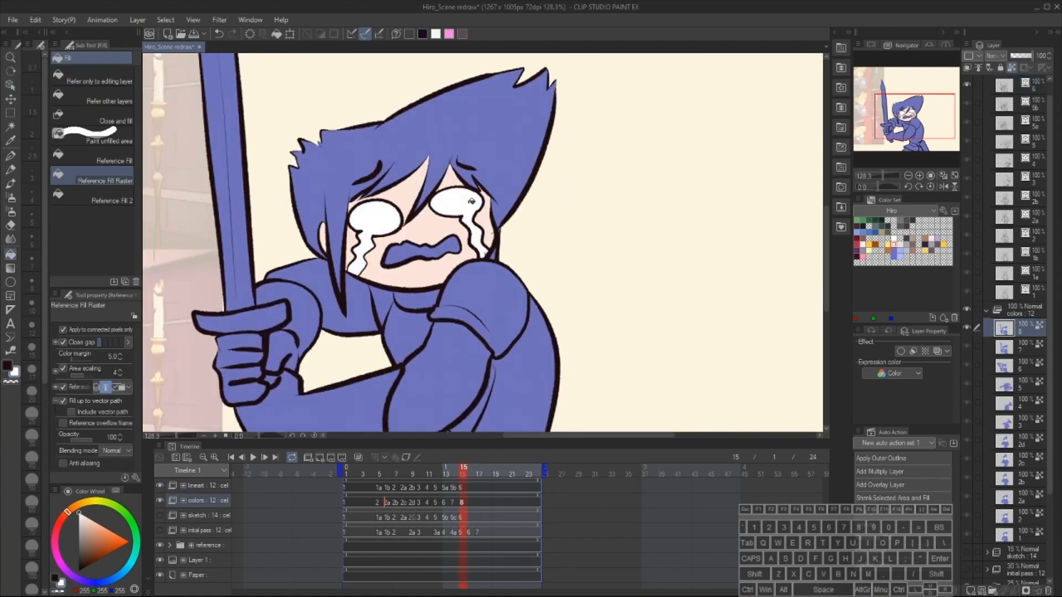
click(428, 467)
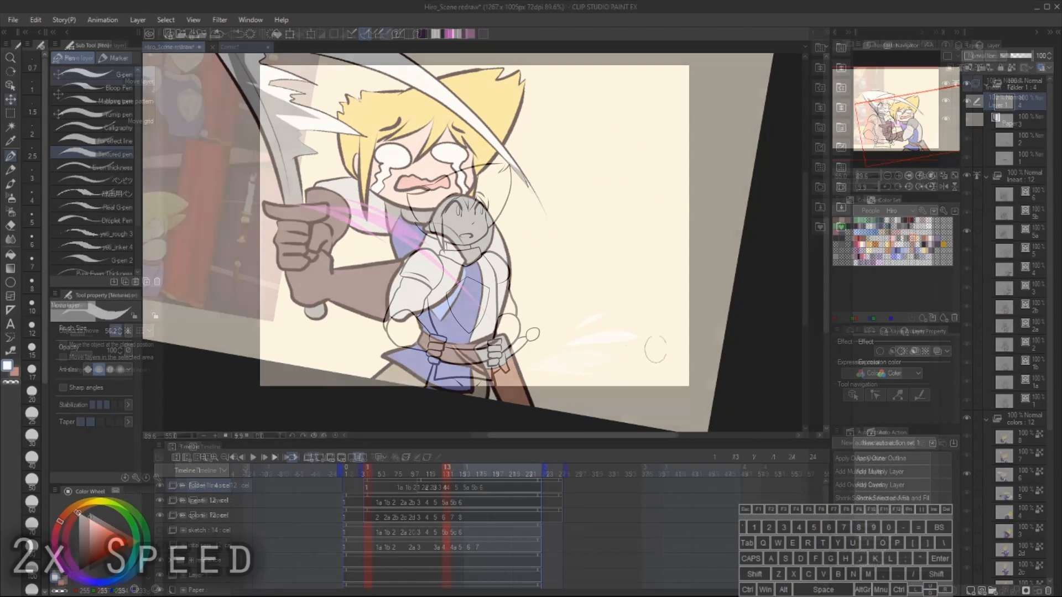
Step: Switch to the Comic document holding the uncoloured knight lineart animation
click(237, 47)
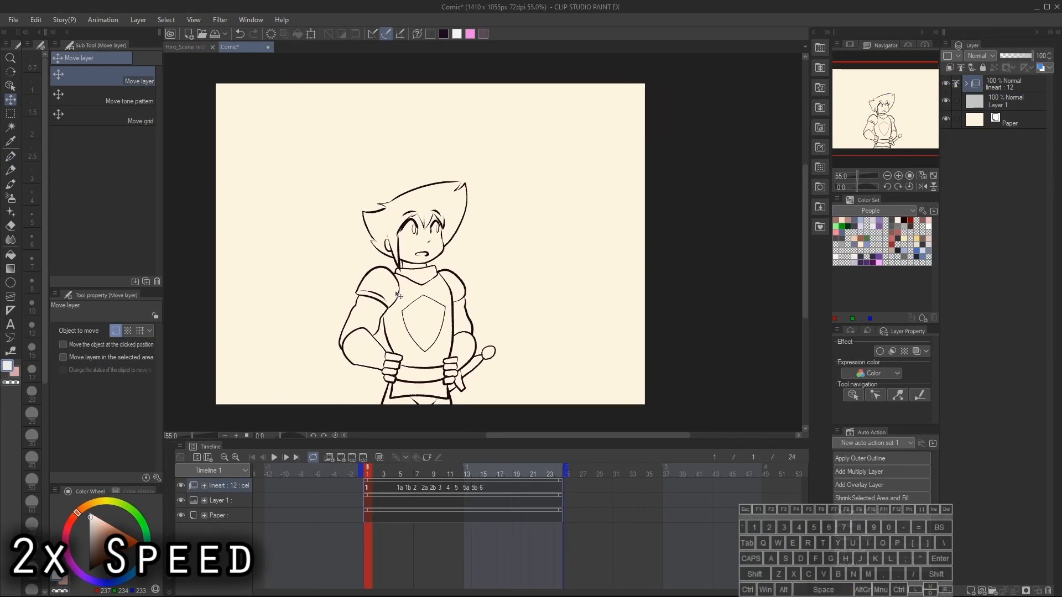
Step: Select Layer 1, create animation Folder 1, and add its first raster layer
click(1004, 100)
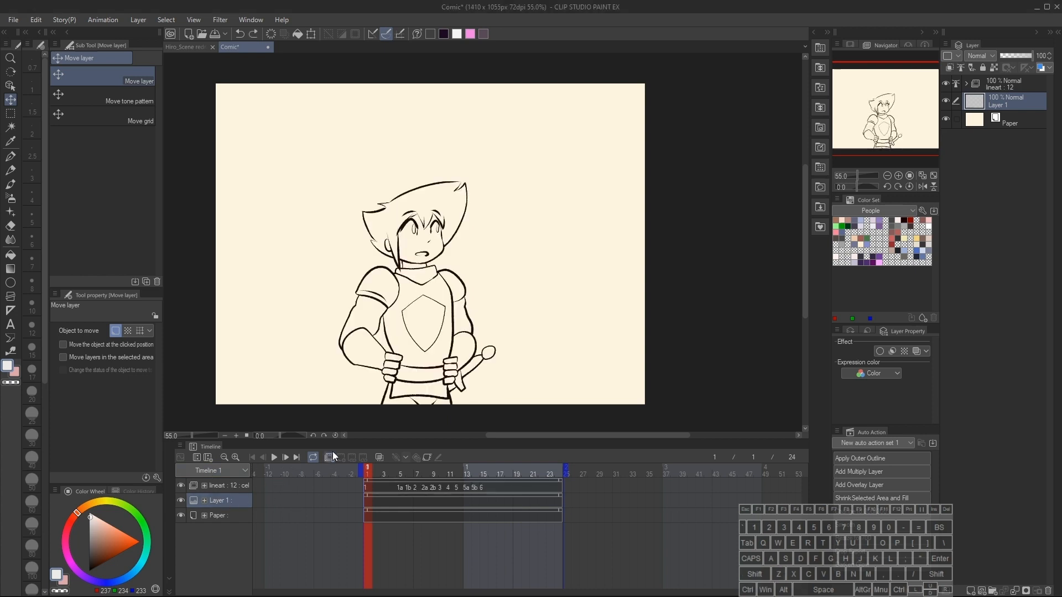
click(989, 590)
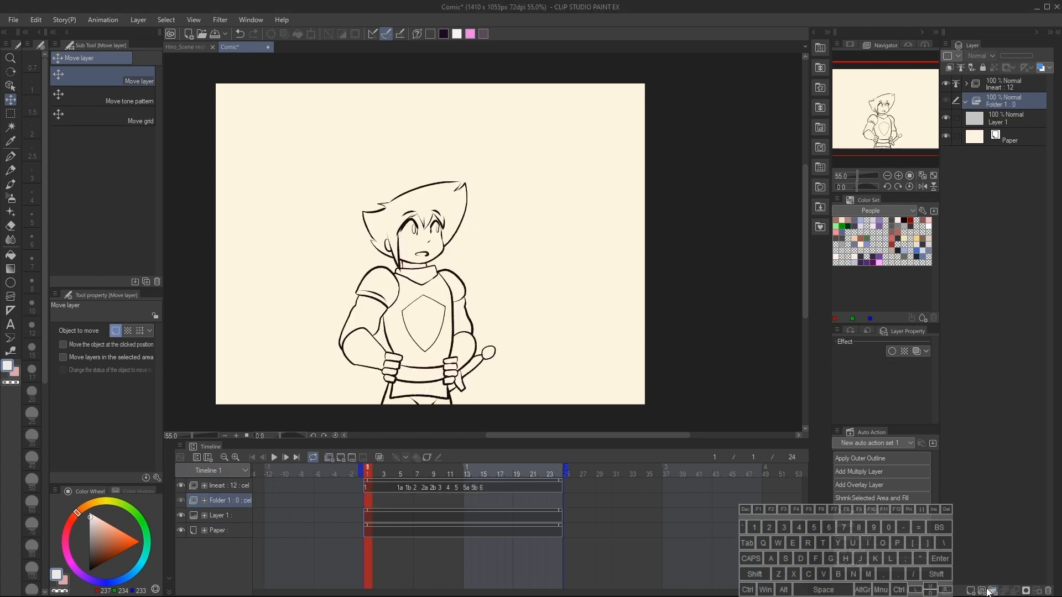
click(965, 100)
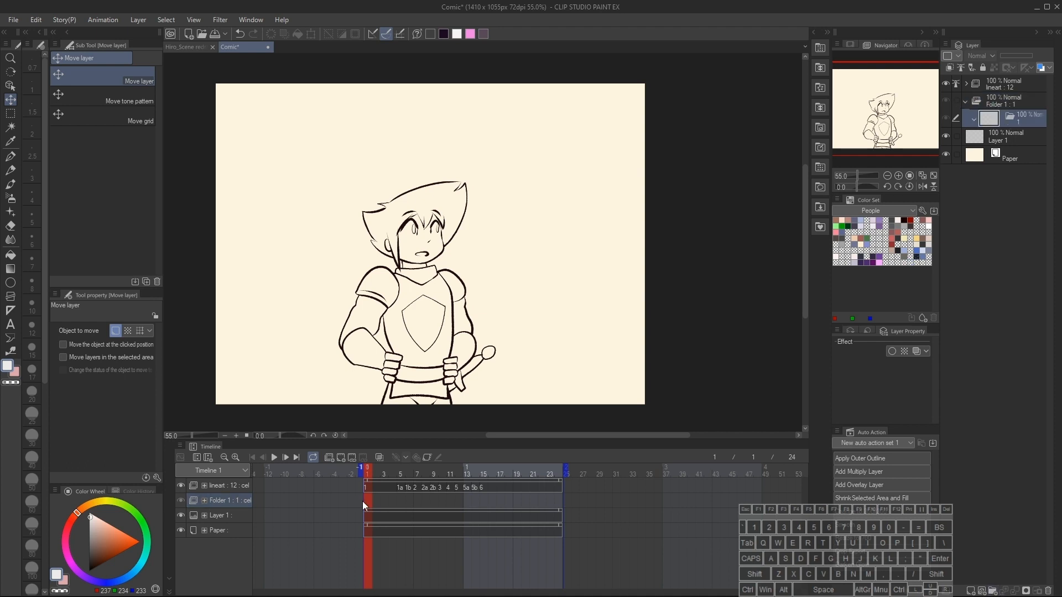
click(399, 468)
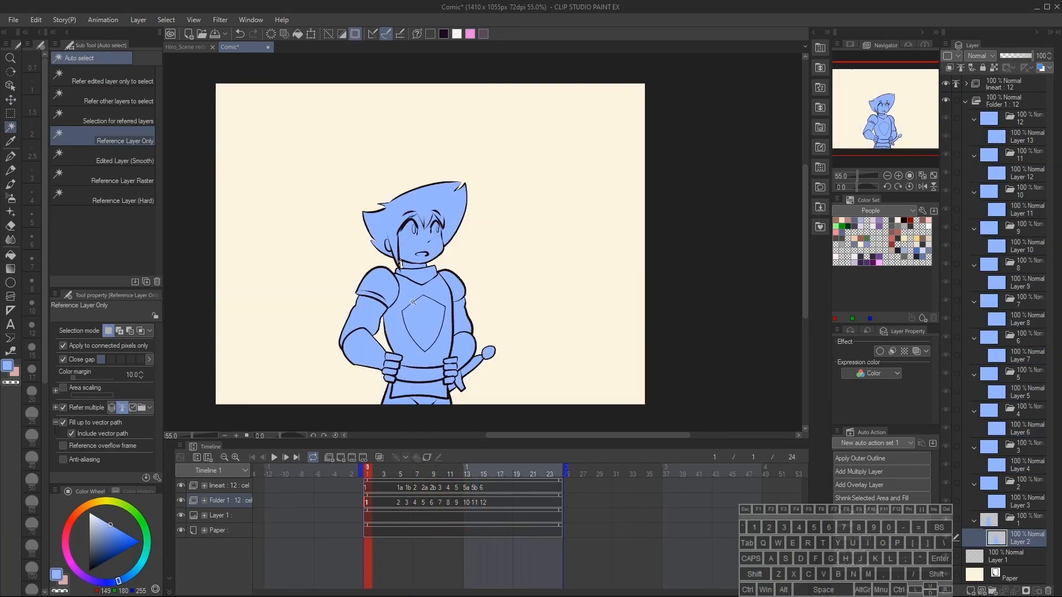
Step: Select the empty background around the knight on several frames for inverting and blue fills
click(409, 468)
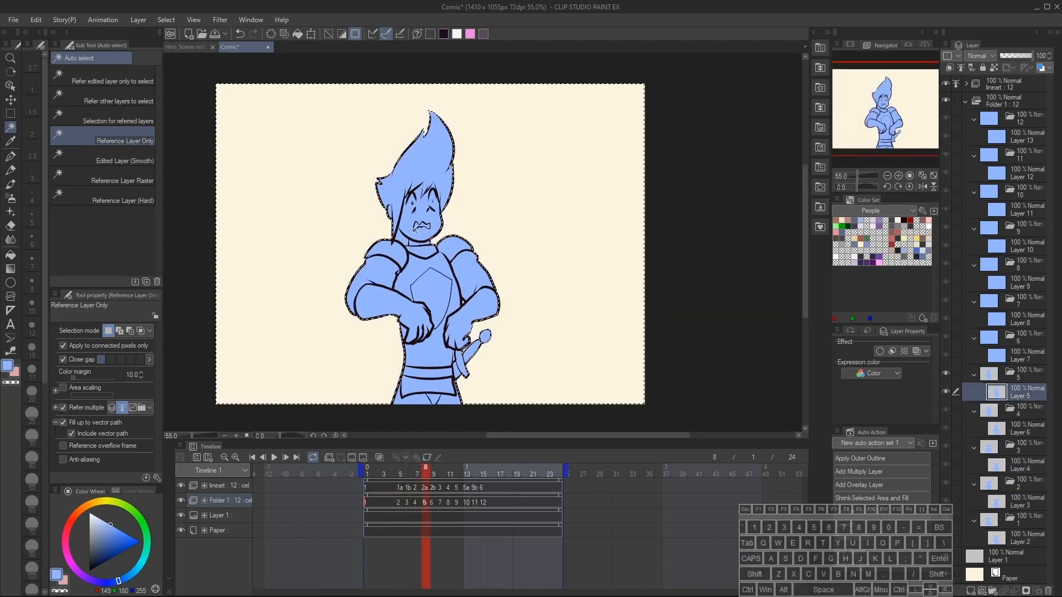
click(441, 473)
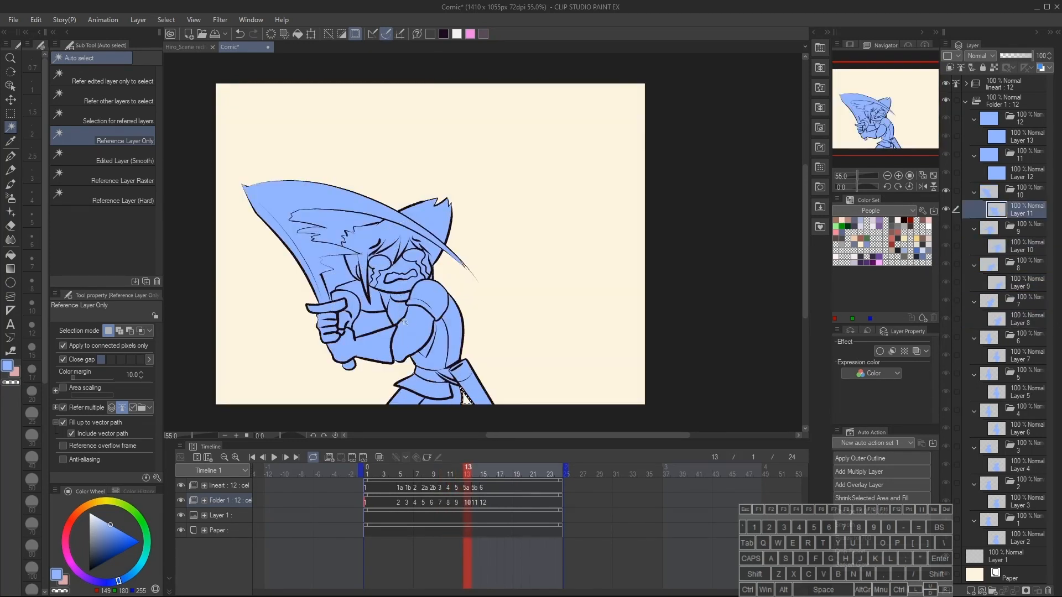
click(484, 467)
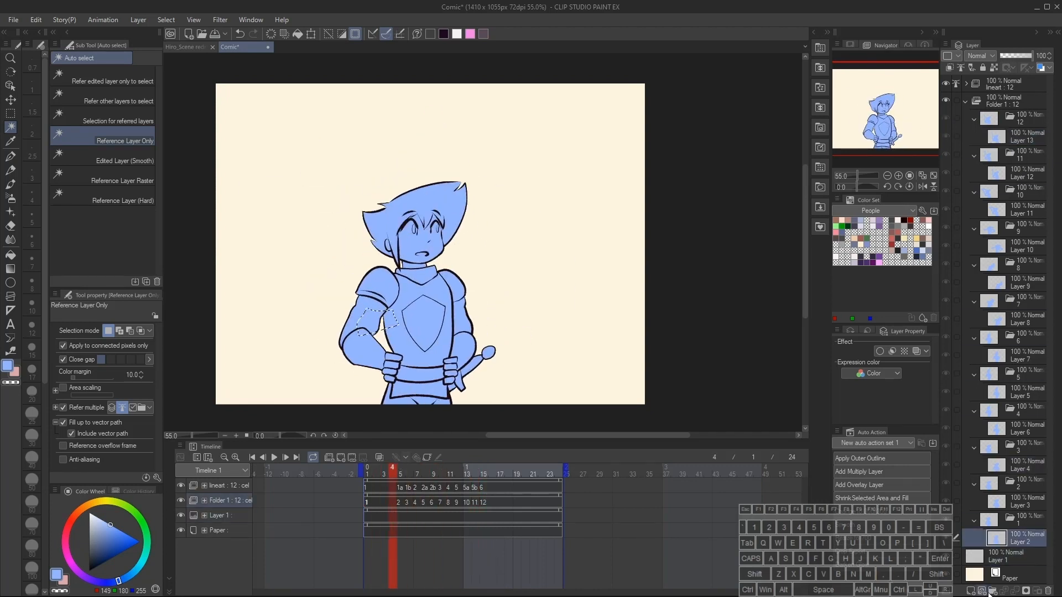
click(11, 255)
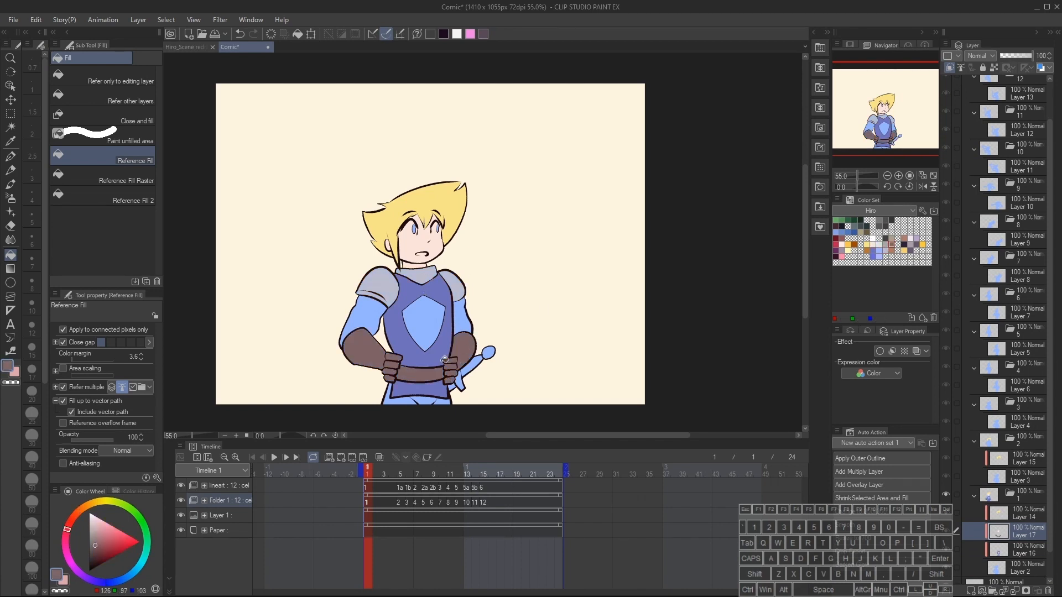
Step: Fill the knight's hair, armour and gloves on new cel layers, then return to Hiro_Scene redraw
click(11, 113)
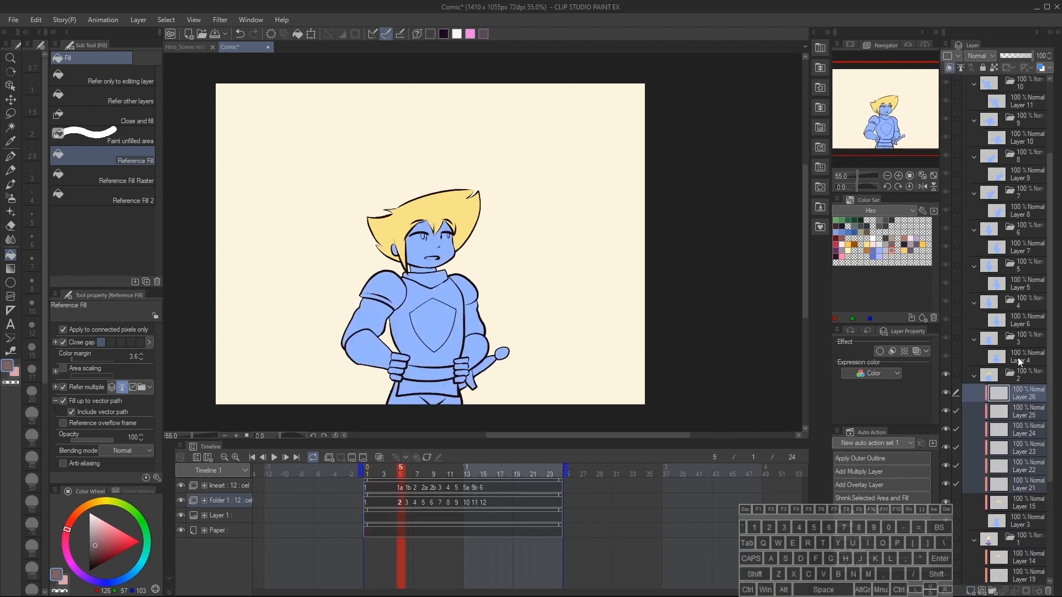
click(441, 467)
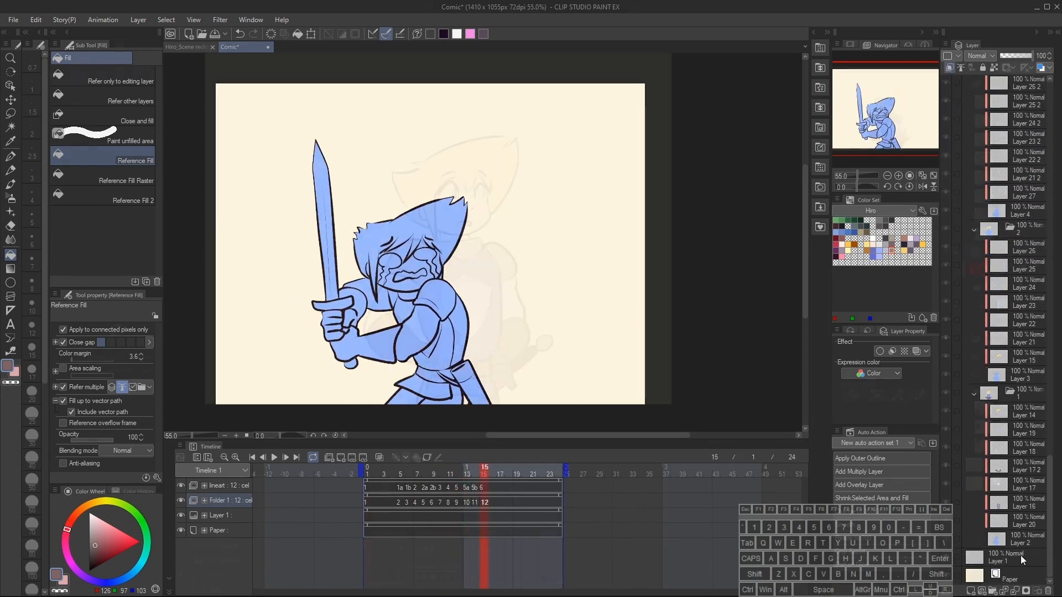
click(188, 46)
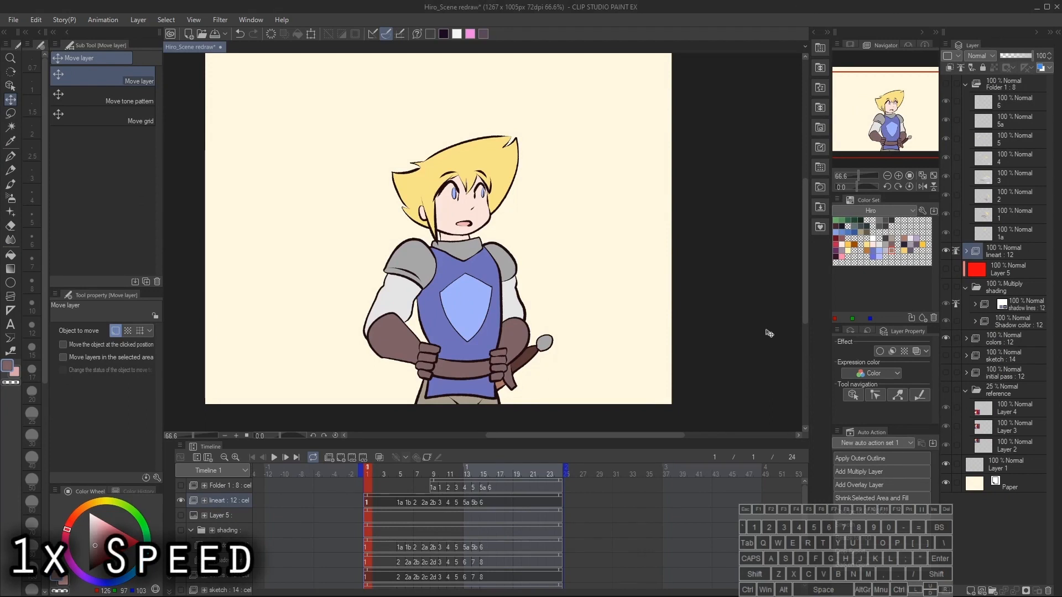
Step: Export an animated GIF over Hiro Sword Draw.gif, accepting 12 fps over frames 1–24
click(12, 19)
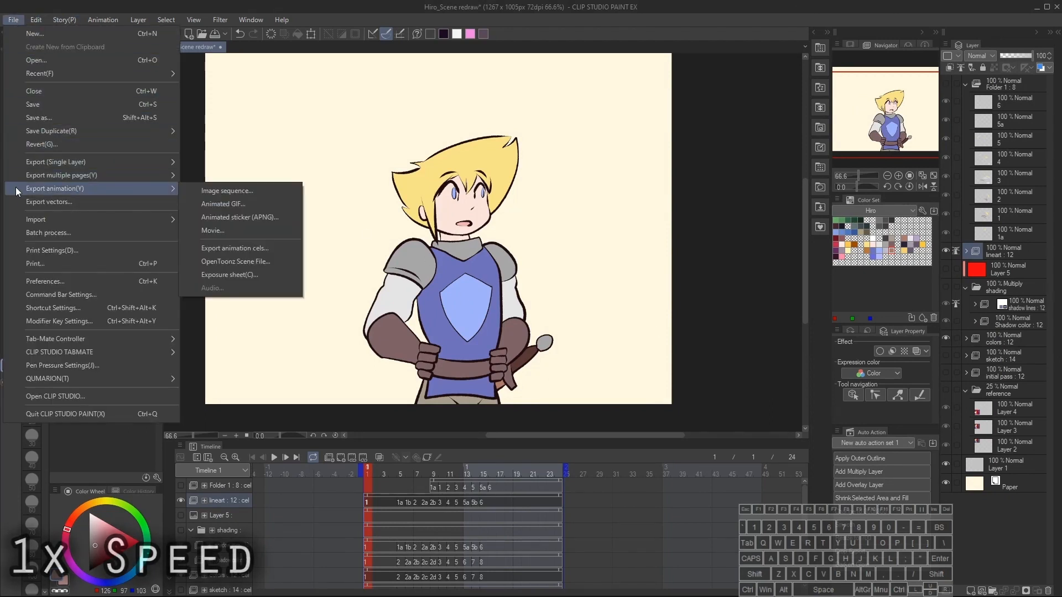
mouse_move(235, 204)
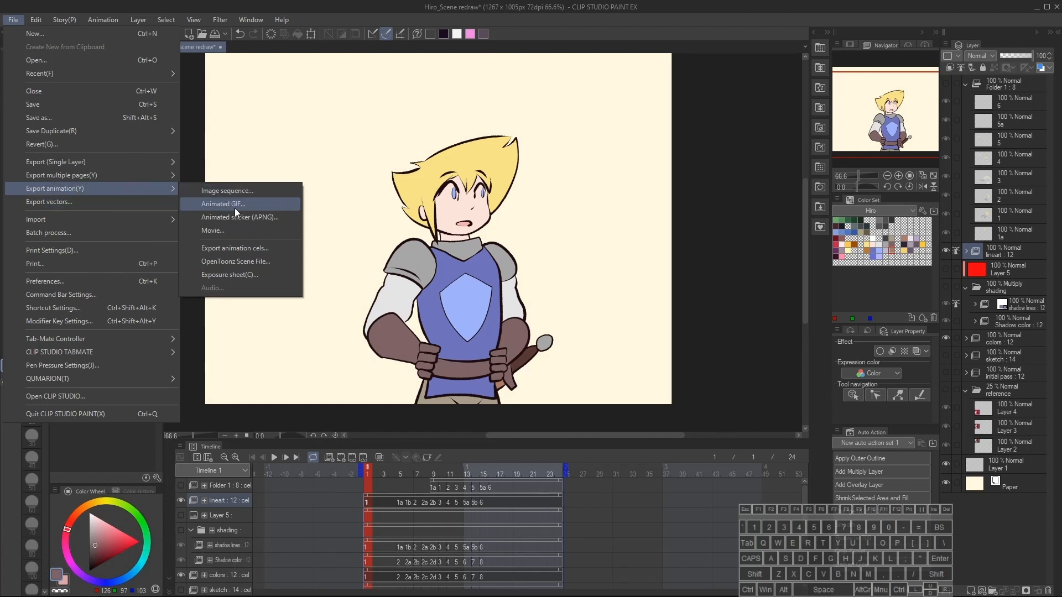
click(221, 204)
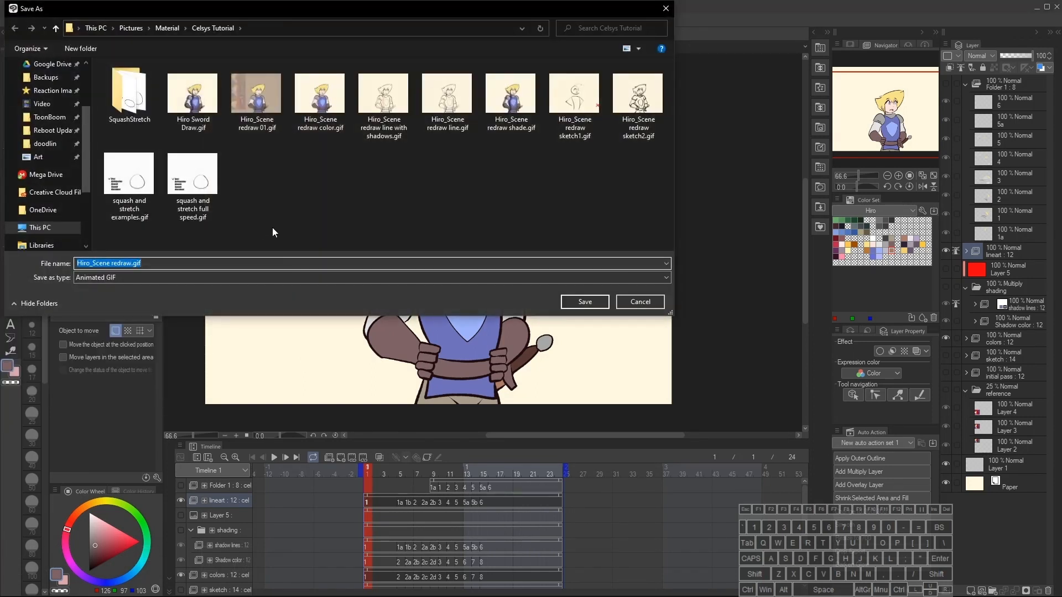
click(582, 302)
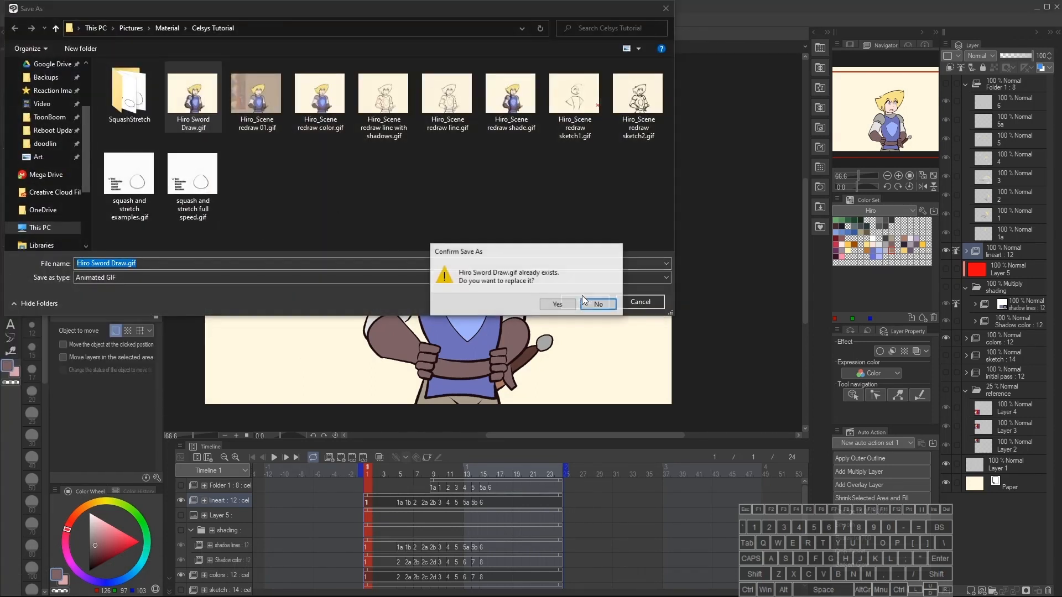
click(557, 304)
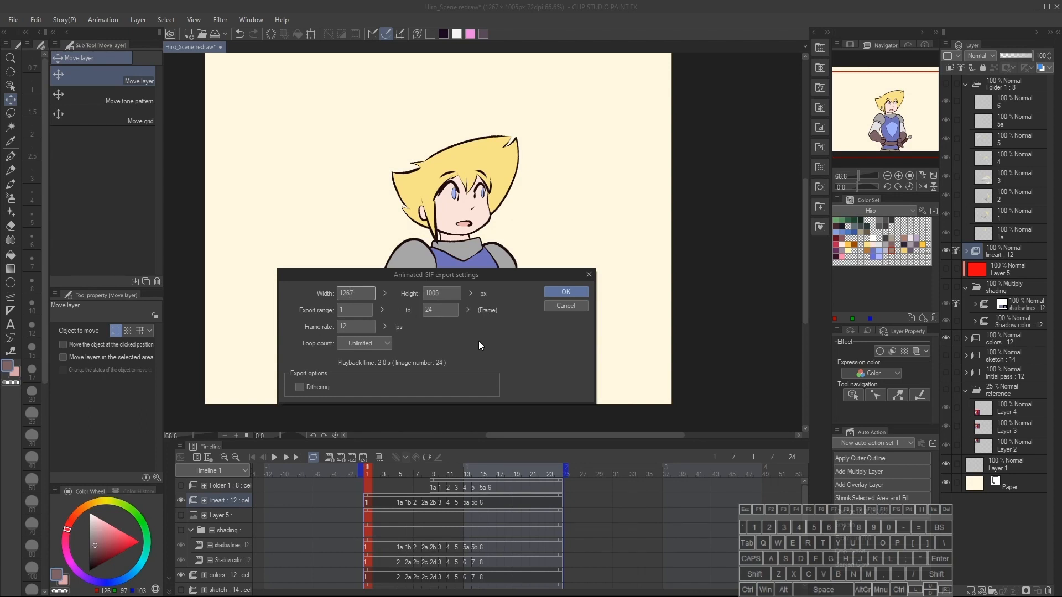
mouse_move(508, 319)
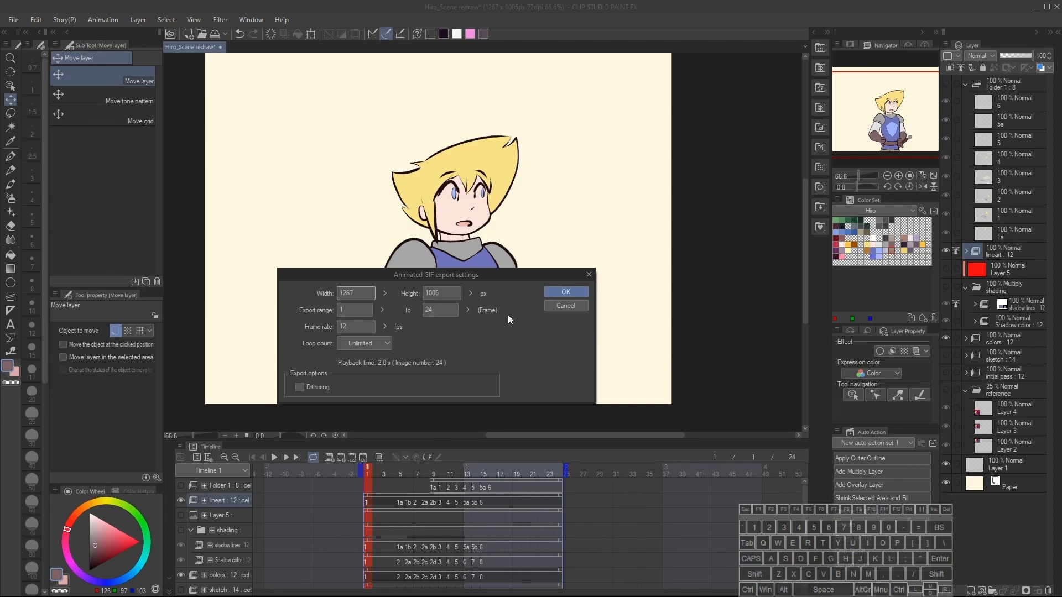
click(565, 305)
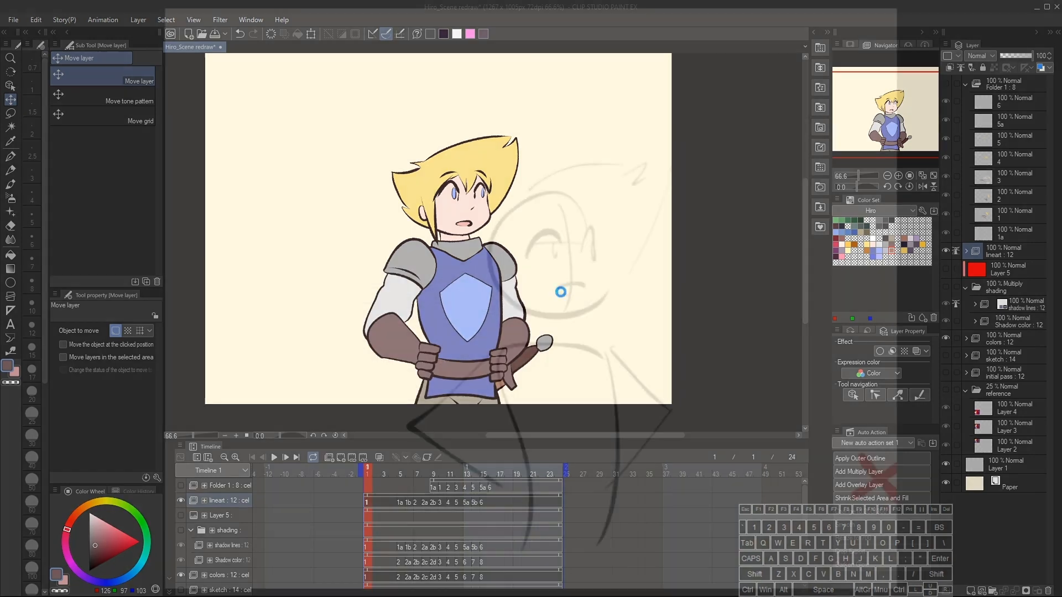